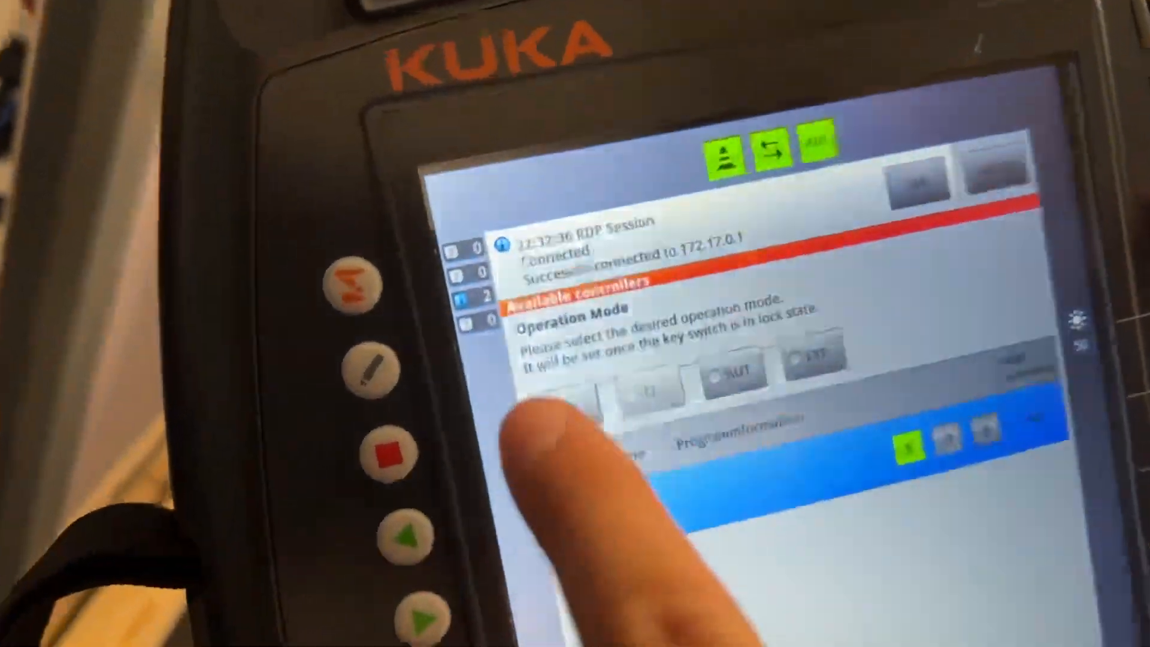
Select AUT as the desired operation mode for controller 8161485.
{"action": "left_click", "coordinate": [733, 370]}
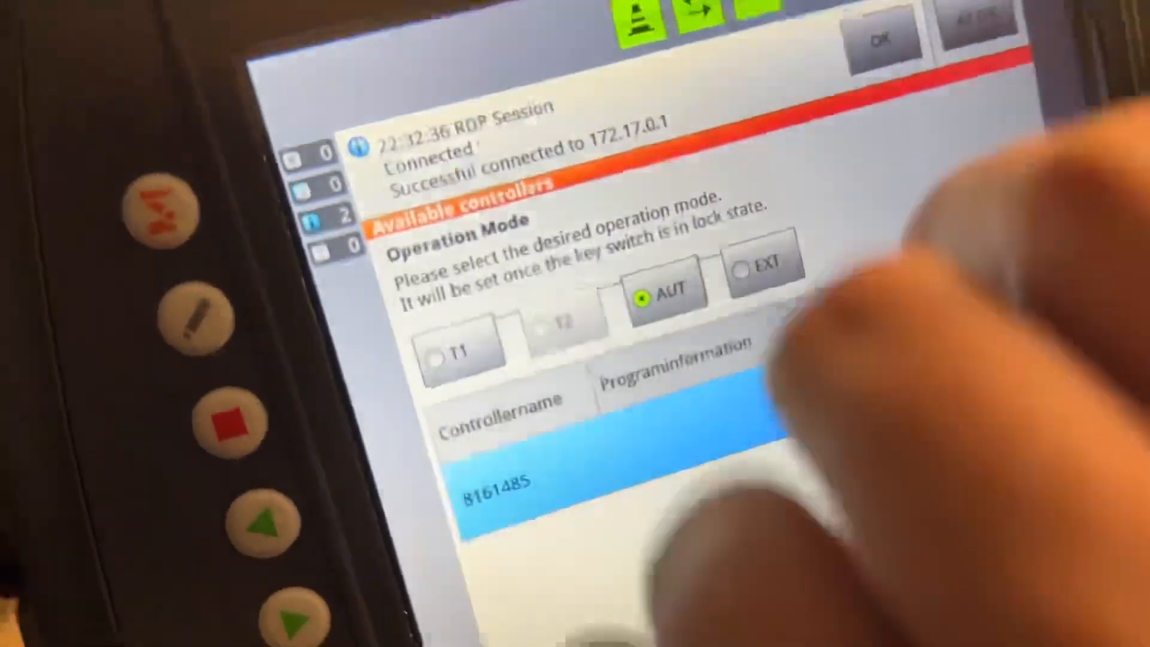